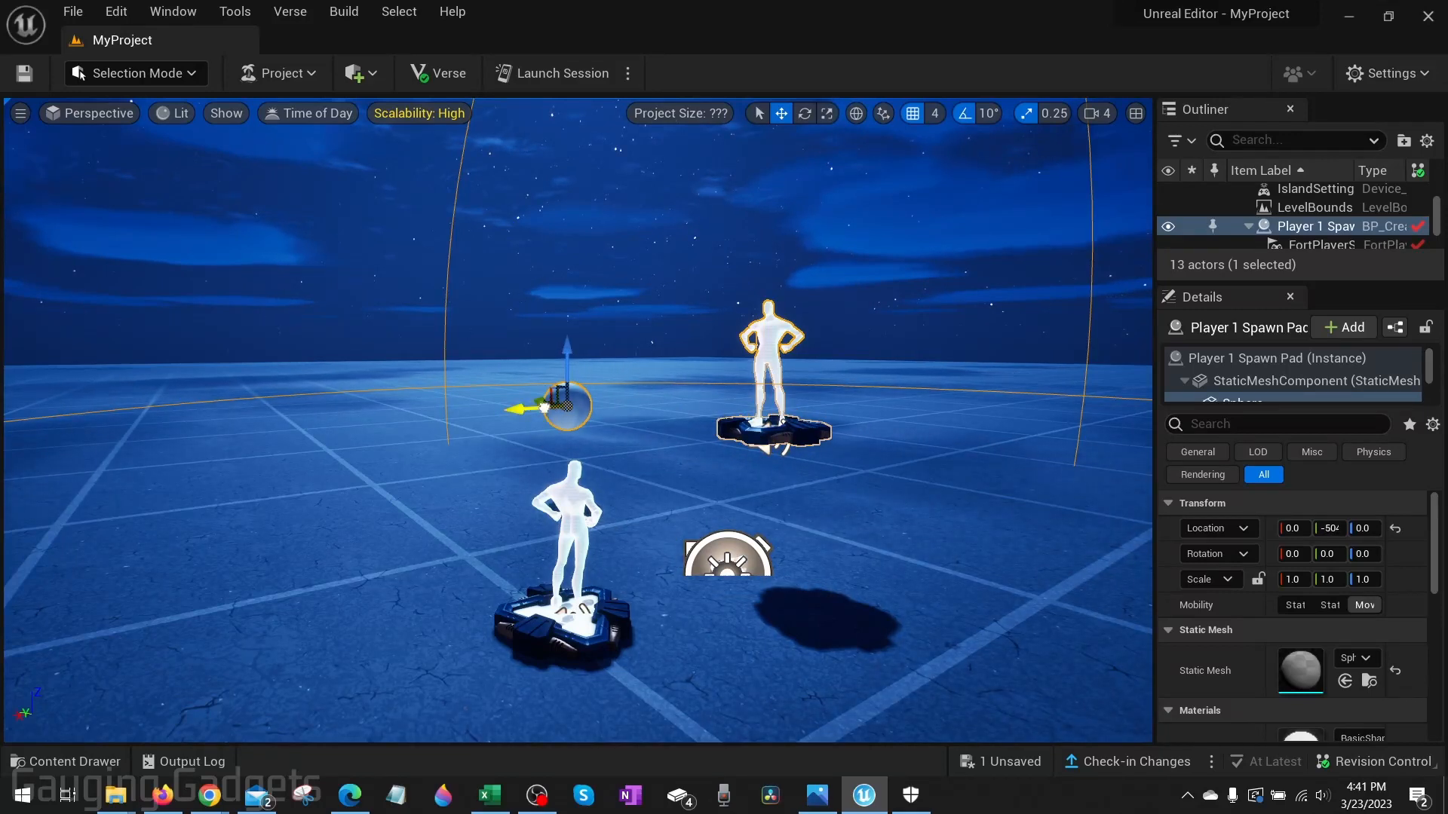
# - Move the sphere left and set the viewport Time of Day preview to about 9.8
pyautogui.moveTo(563, 406); pyautogui.dragTo(370, 407)
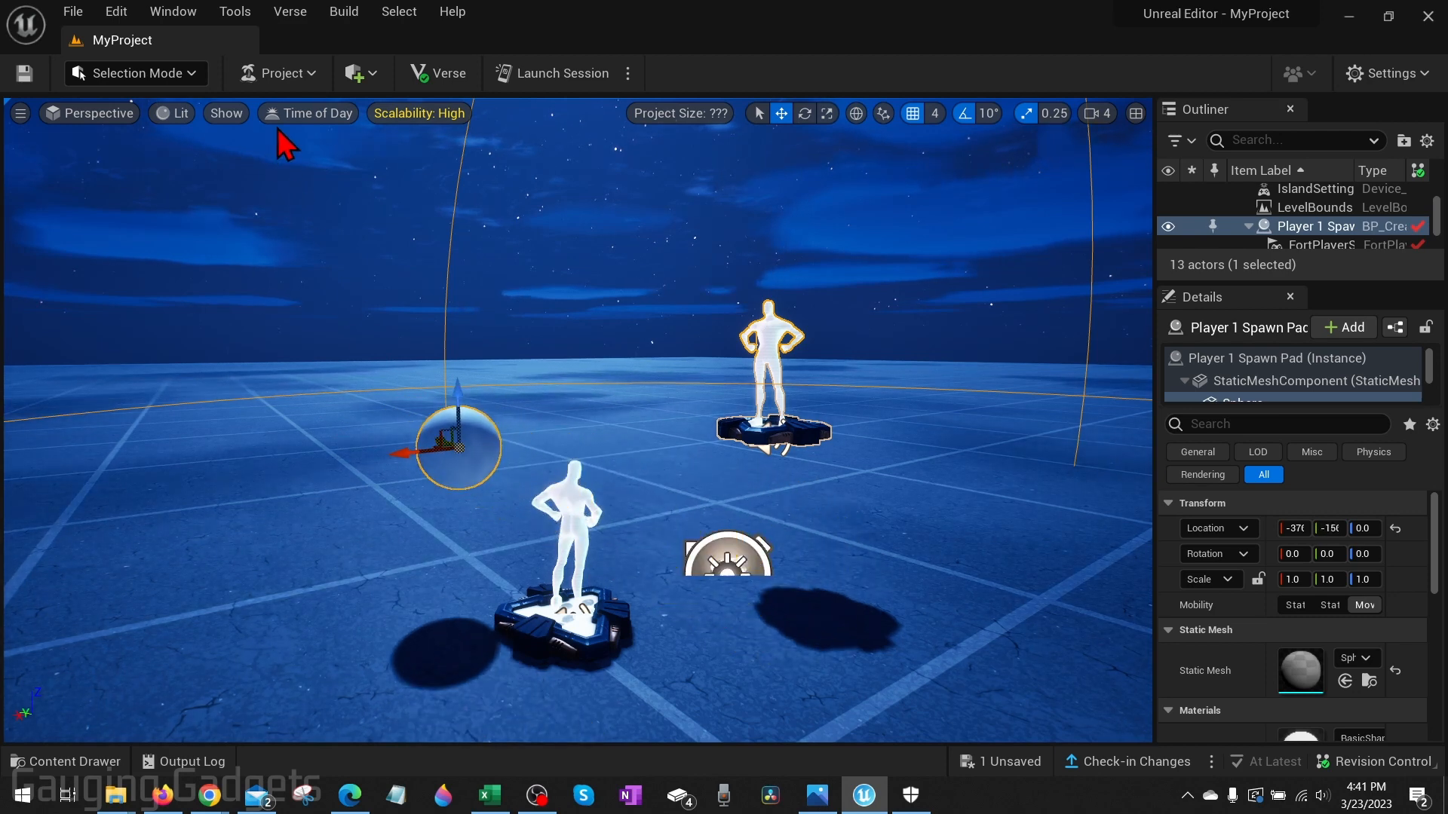
pyautogui.click(315, 112)
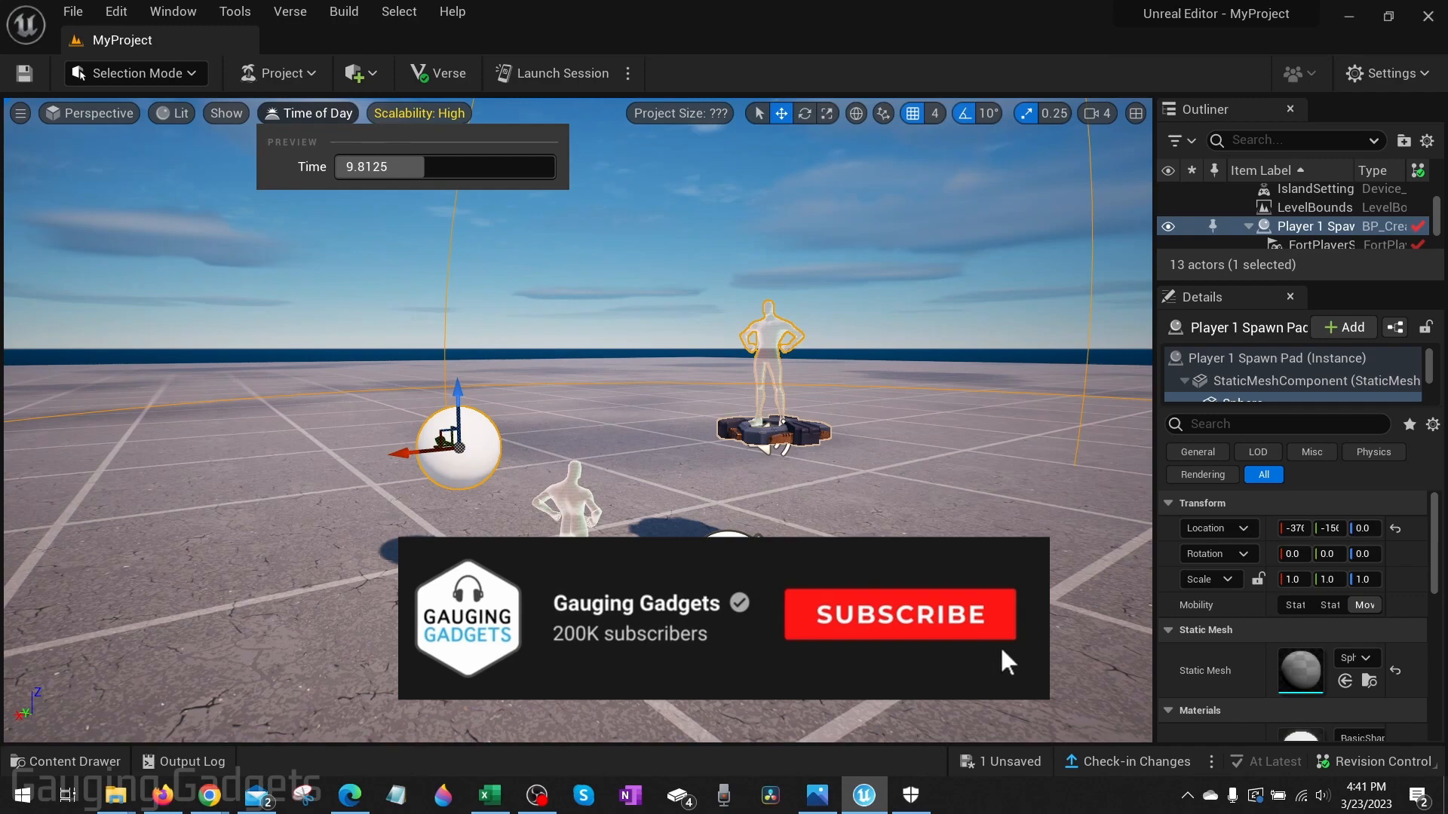
pyautogui.click(863, 796)
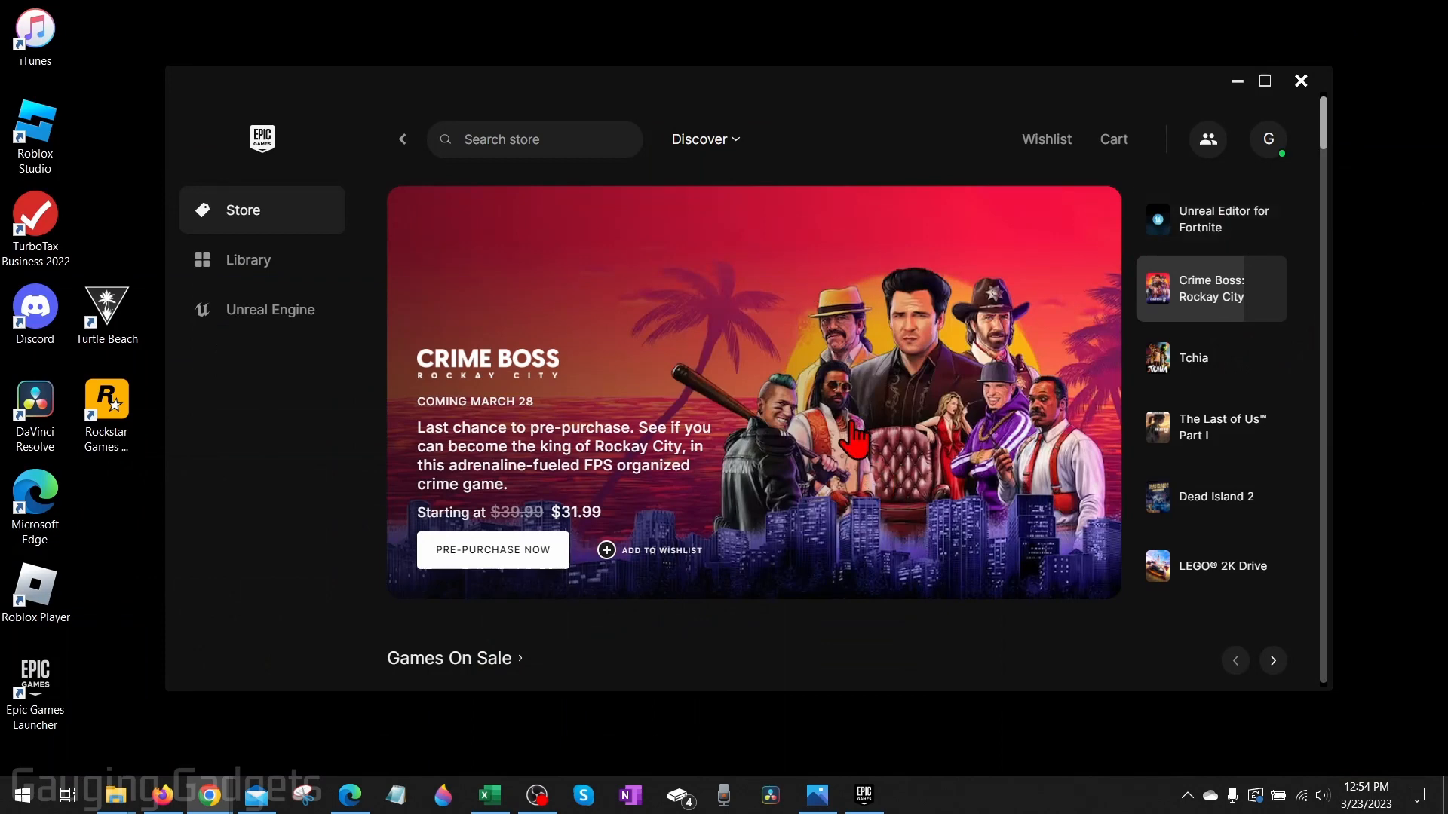
pyautogui.moveTo(846, 281)
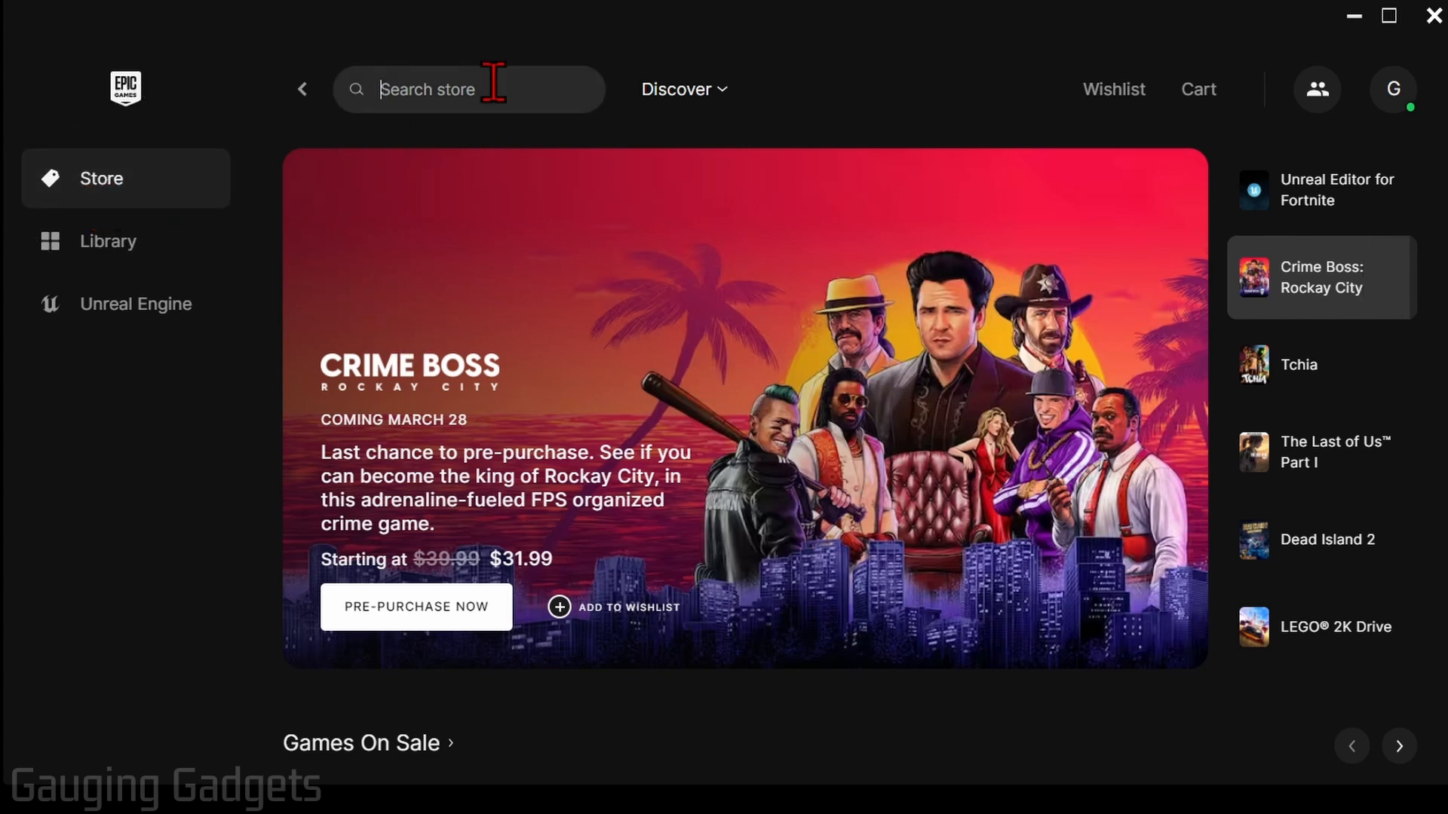
# - Search the store for 'fotnir' and open the Unreal Editor For Fortnite page
pyautogui.write('fotnir')
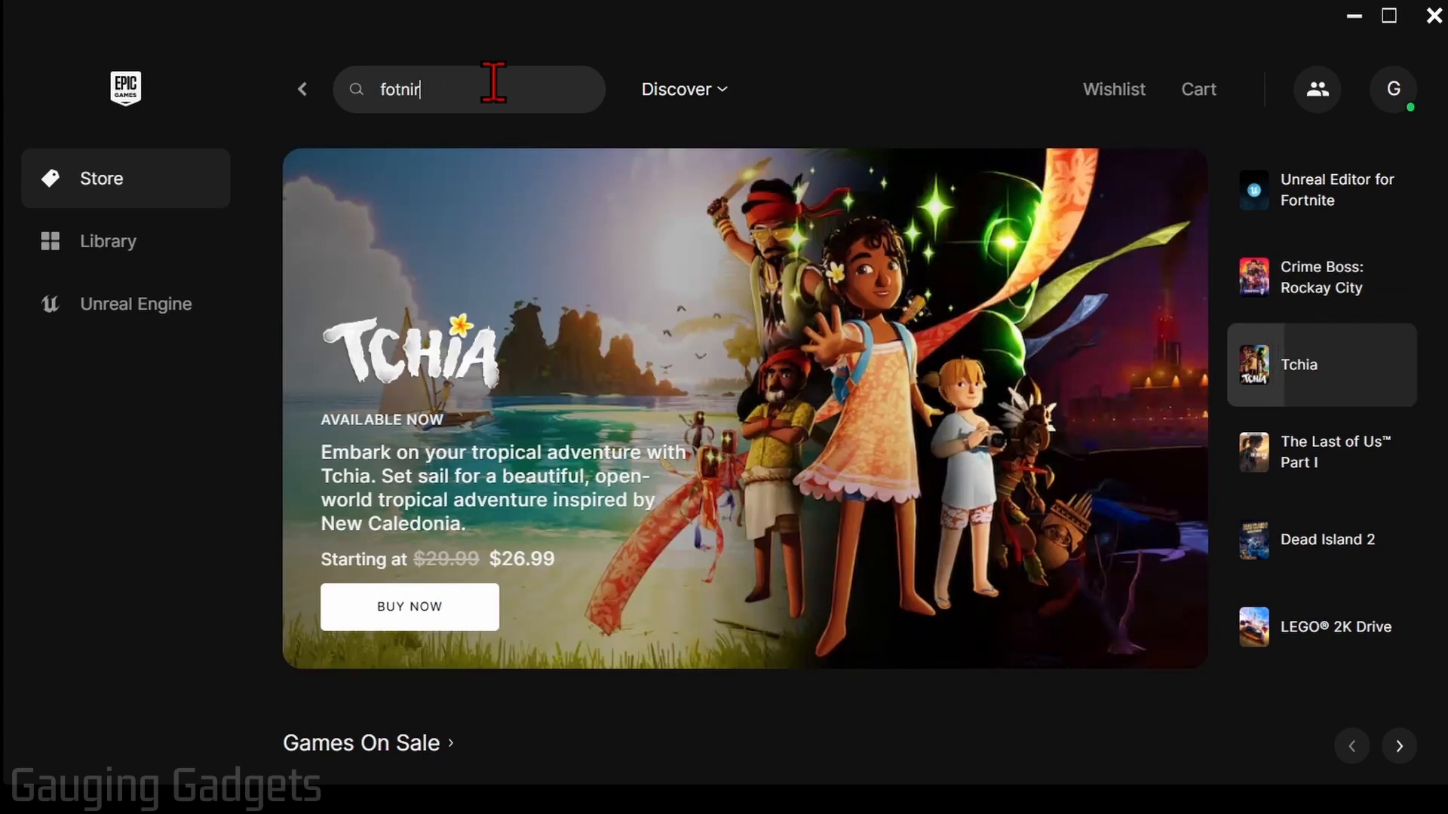
pyautogui.press('Enter')
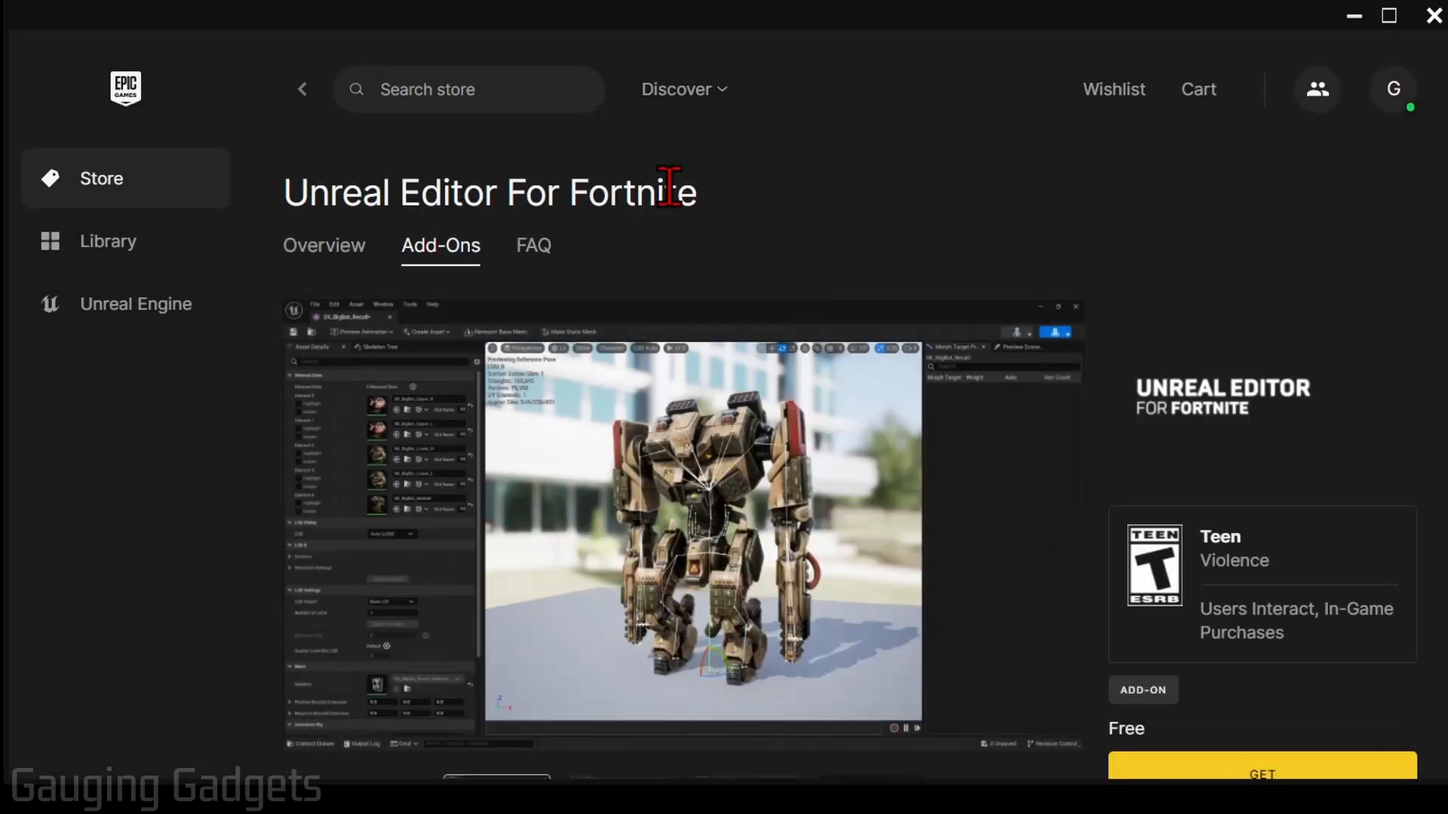
# - Get Unreal Editor For Fortnite, confirm Yes, Buy Now, and place the $0.00 order
pyautogui.scroll(-3)
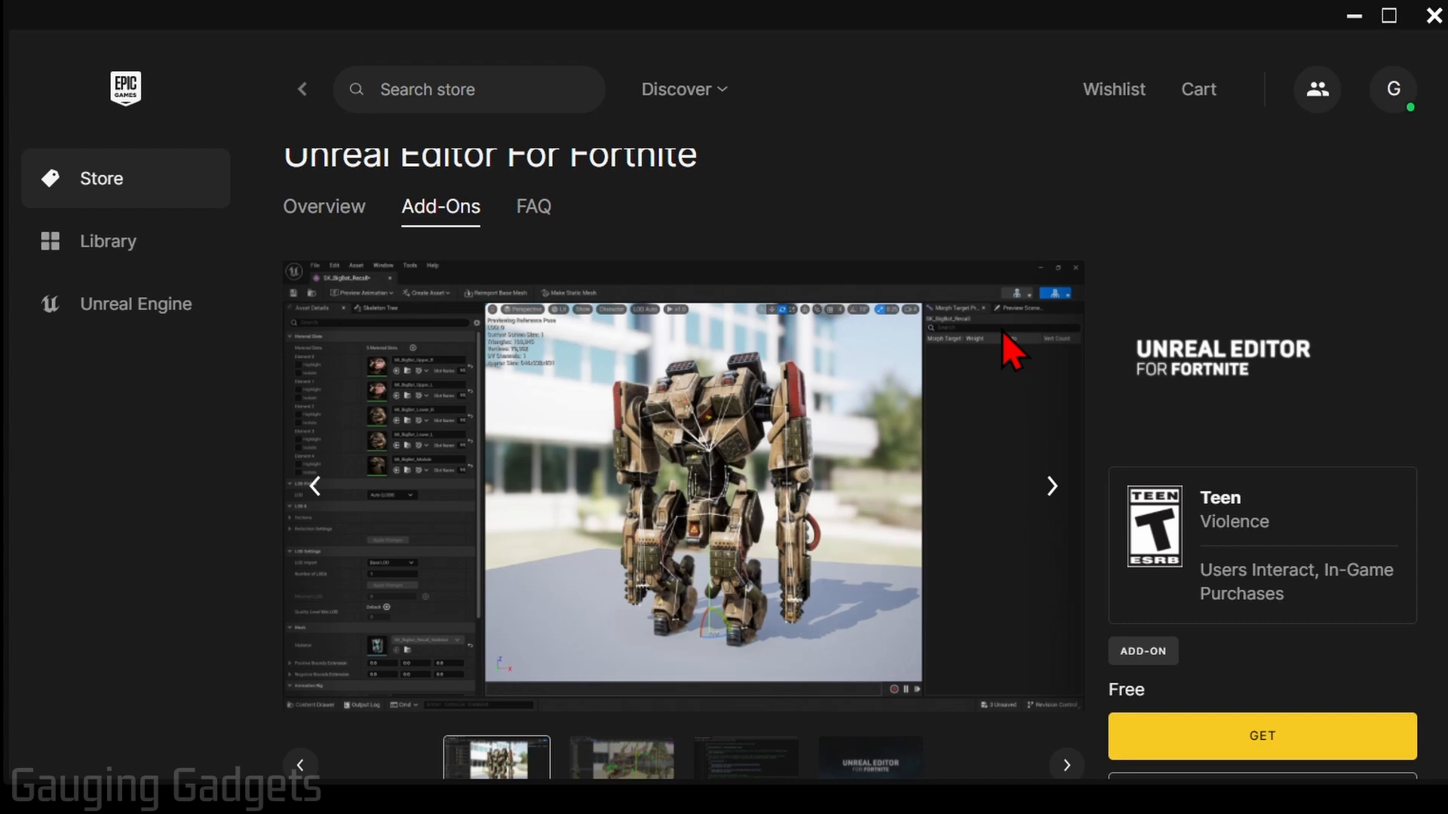
pyautogui.scroll(-3)
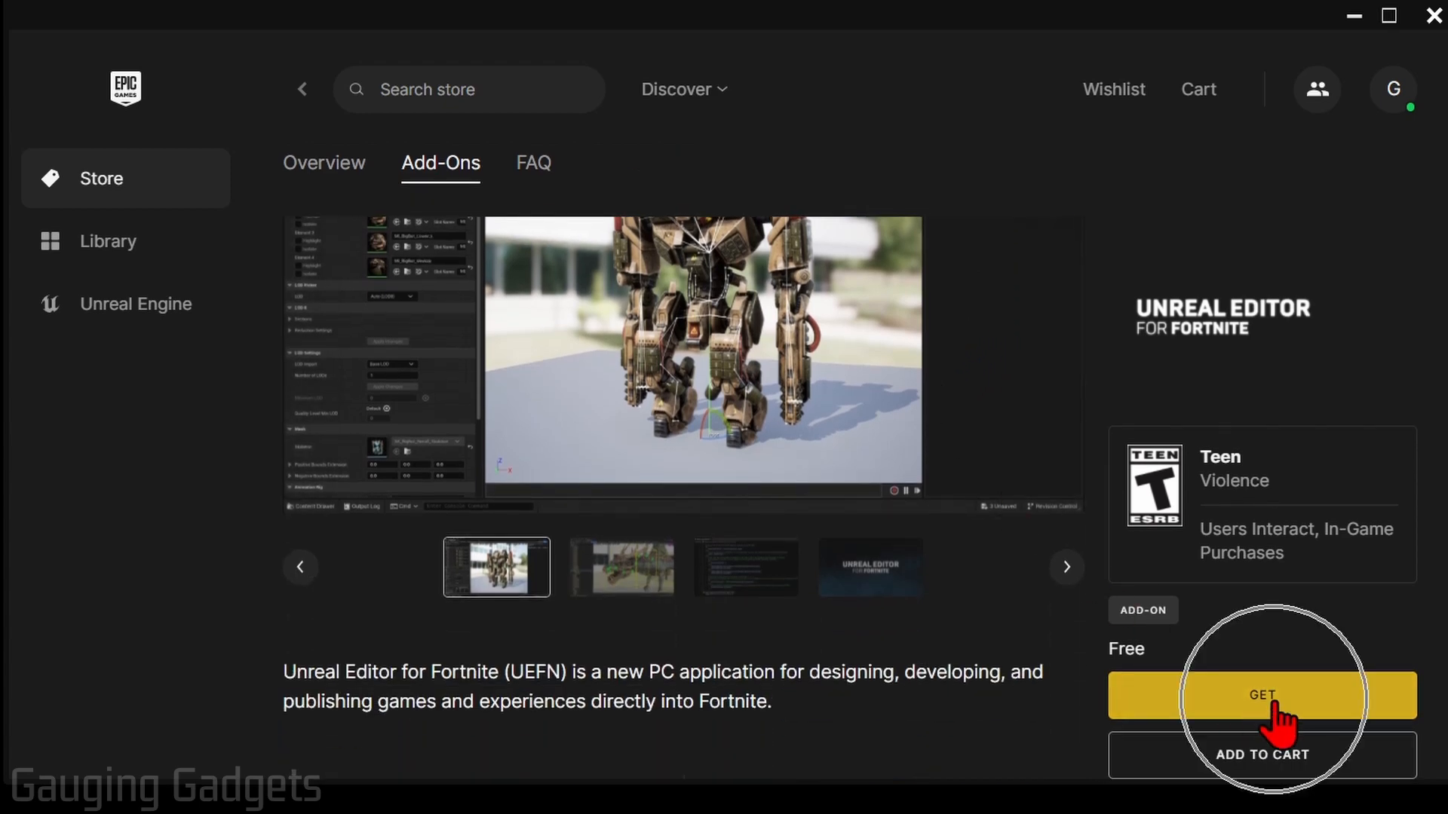
pyautogui.click(1270, 695)
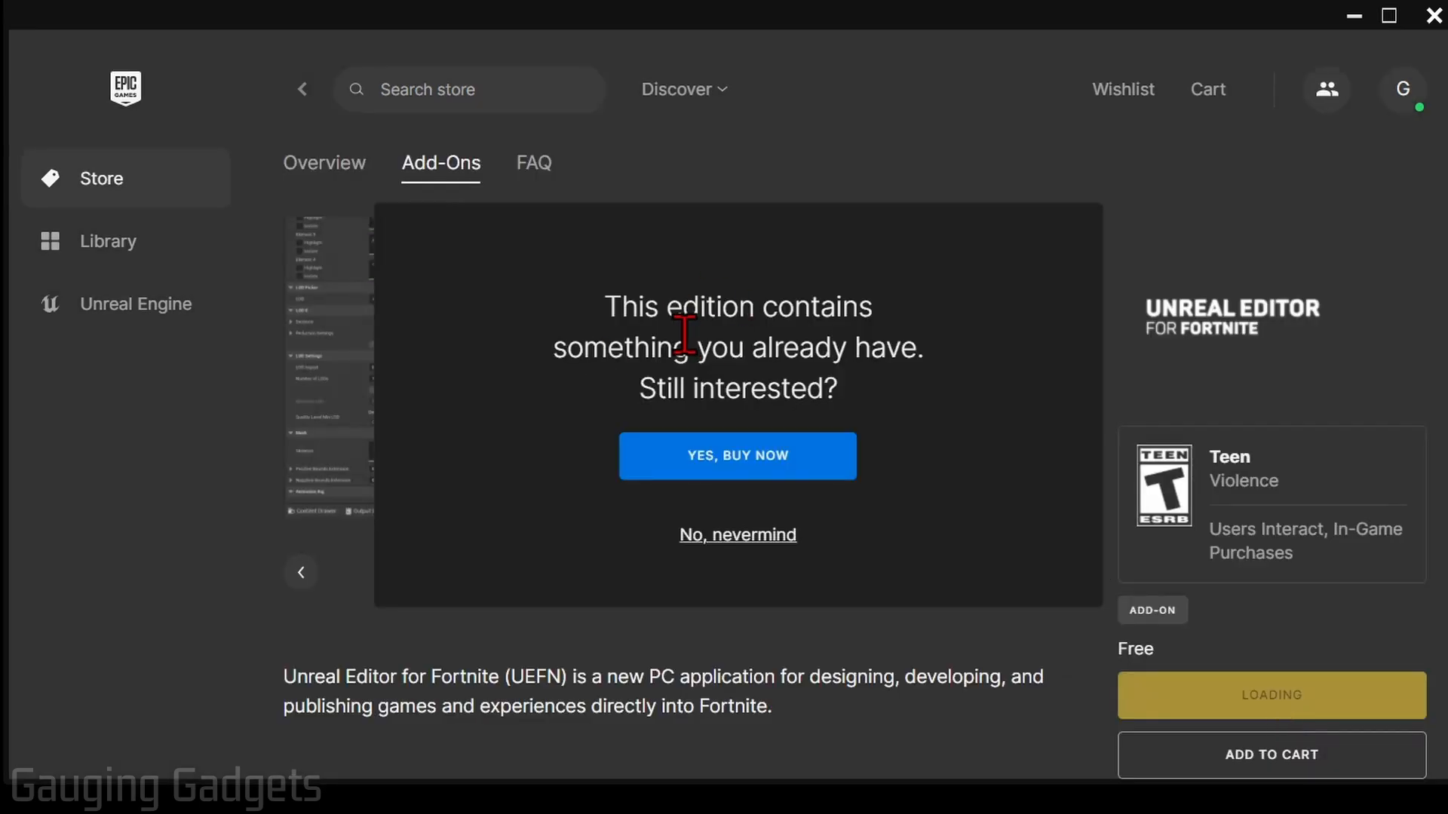
pyautogui.moveTo(877, 346)
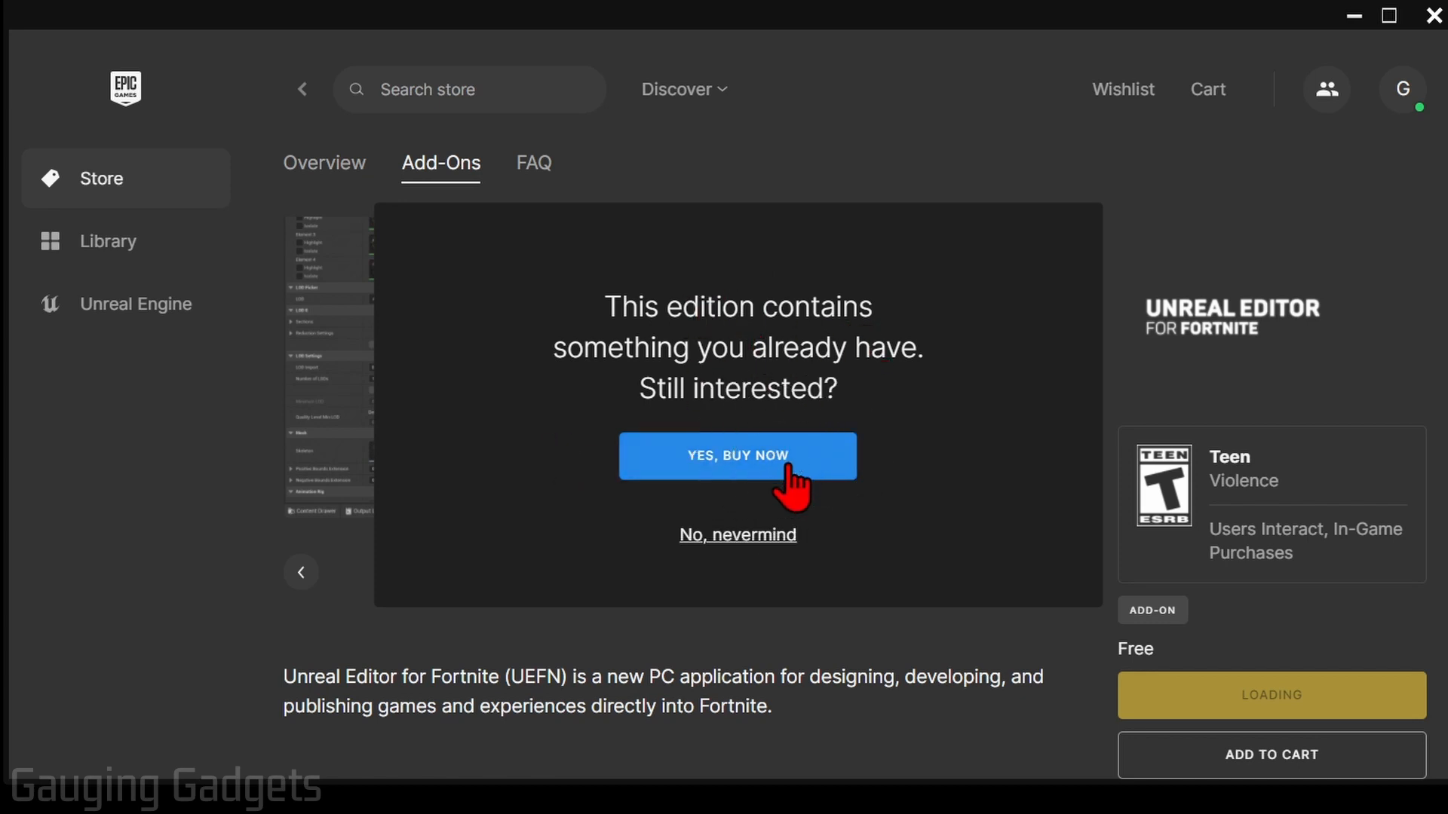
pyautogui.click(736, 455)
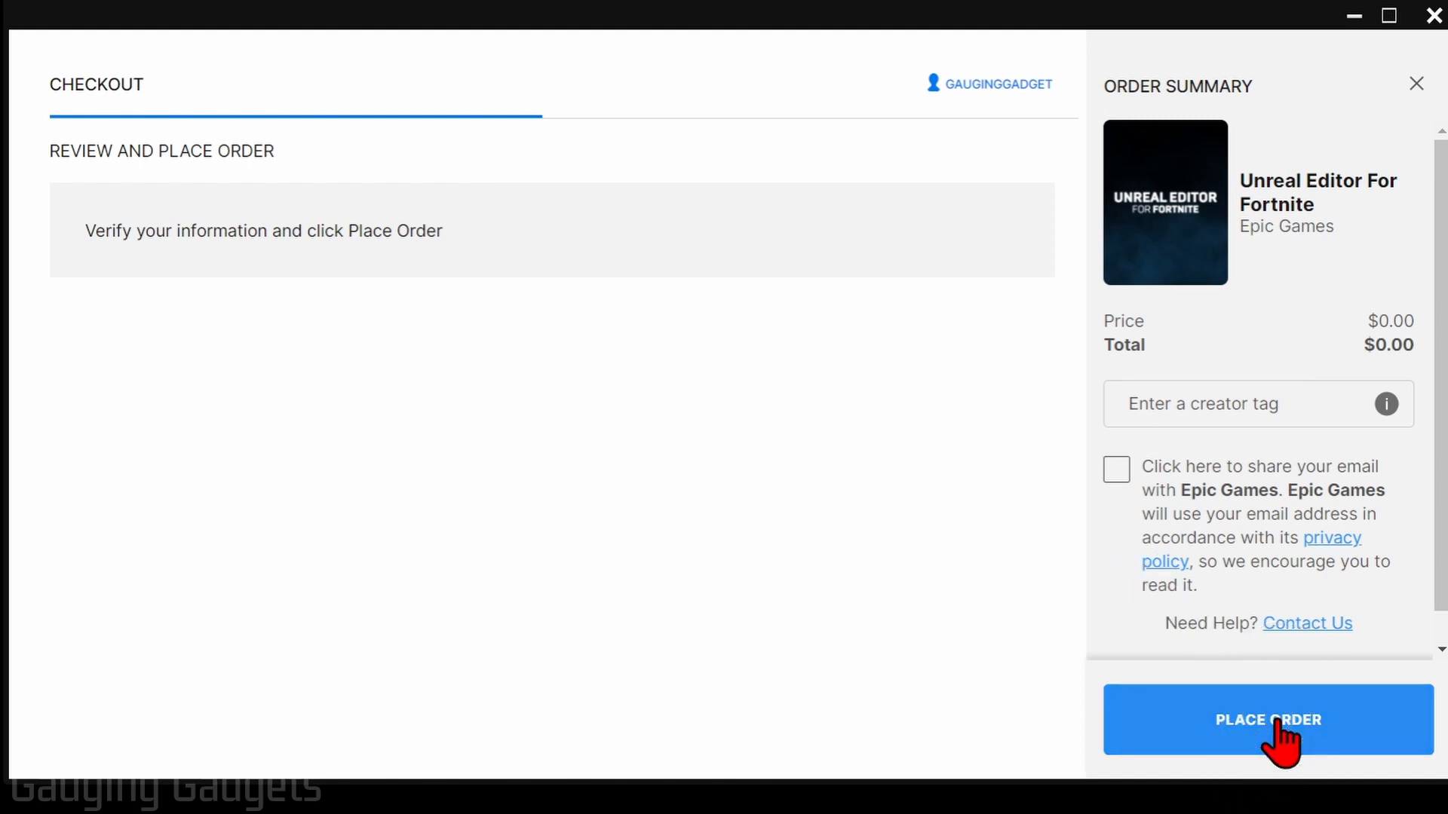
pyautogui.click(1267, 720)
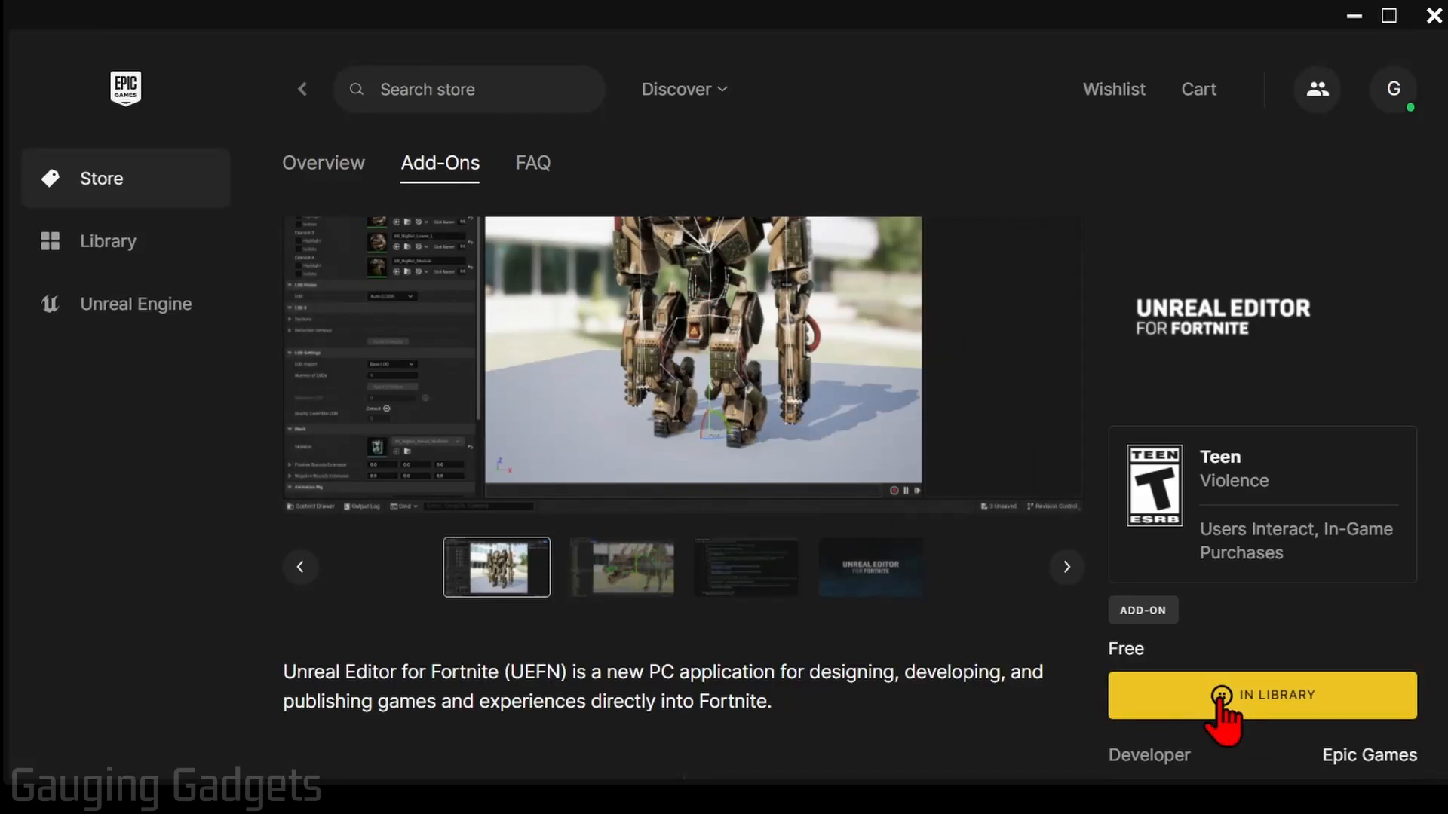
# - Install the editor to C:\Program Files\Epic Games and view progress in Downloads
pyautogui.click(107, 241)
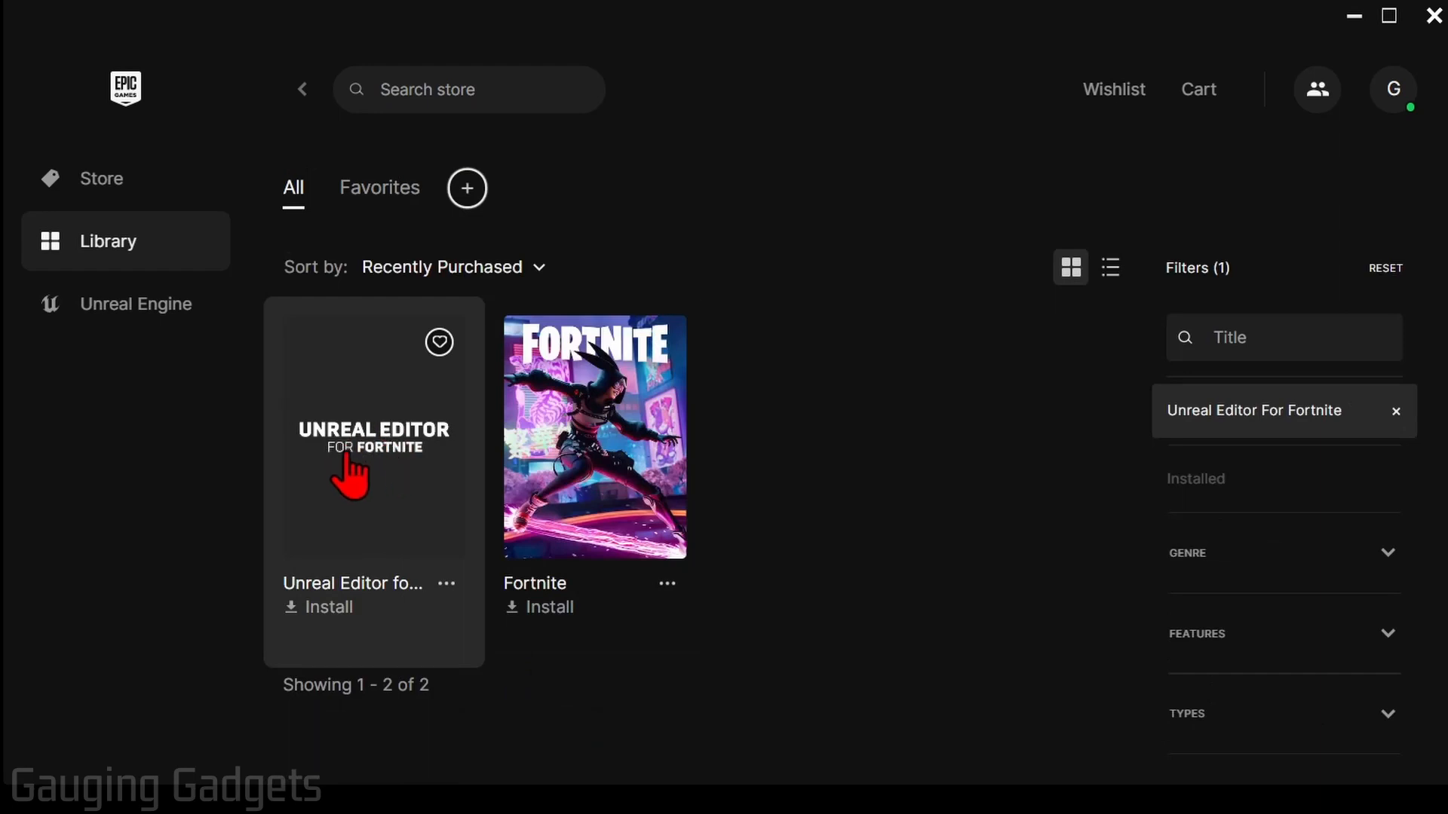
pyautogui.moveTo(318, 632)
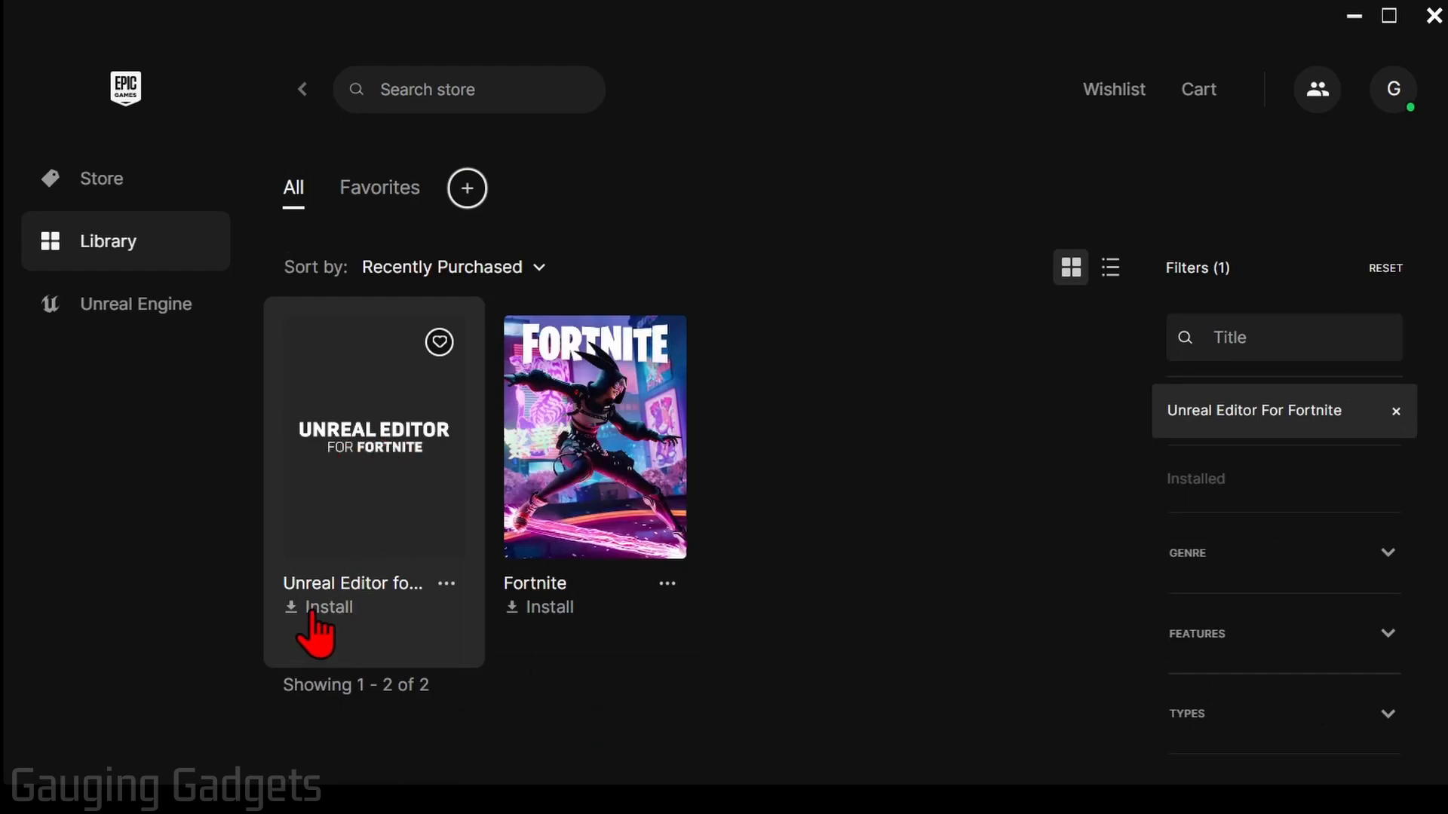
pyautogui.click(327, 606)
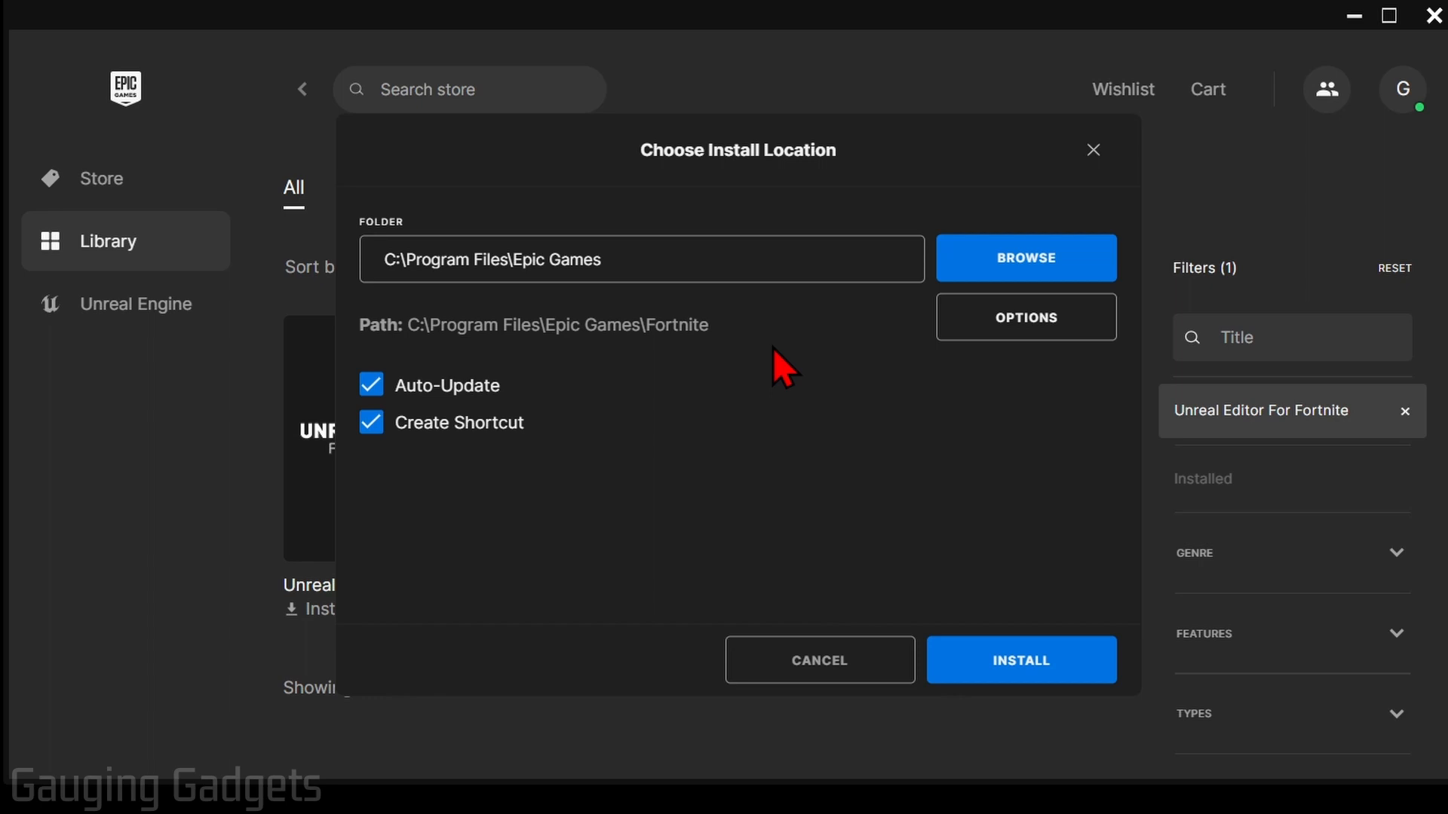
pyautogui.click(1020, 661)
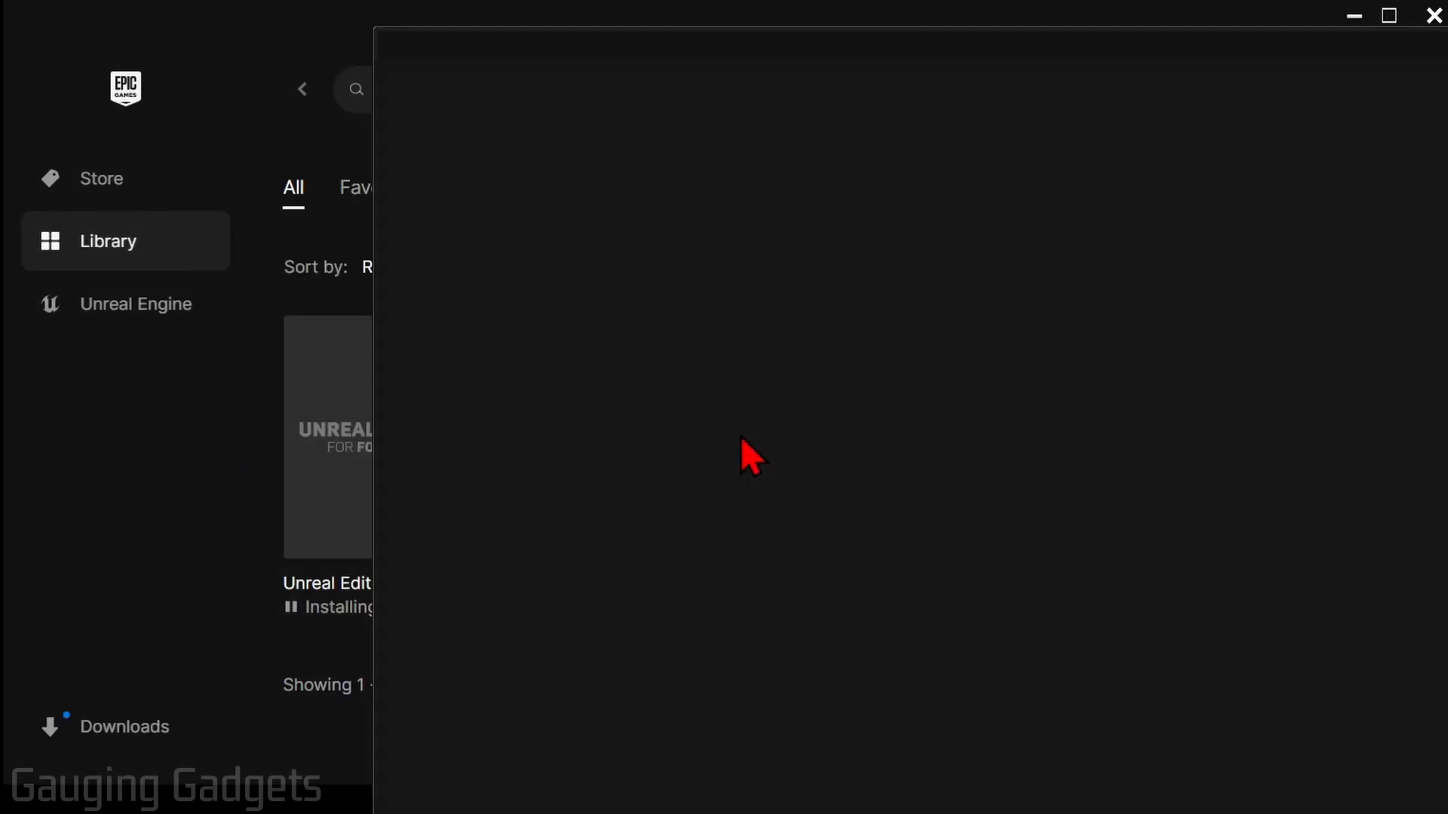
pyautogui.click(994, 219)
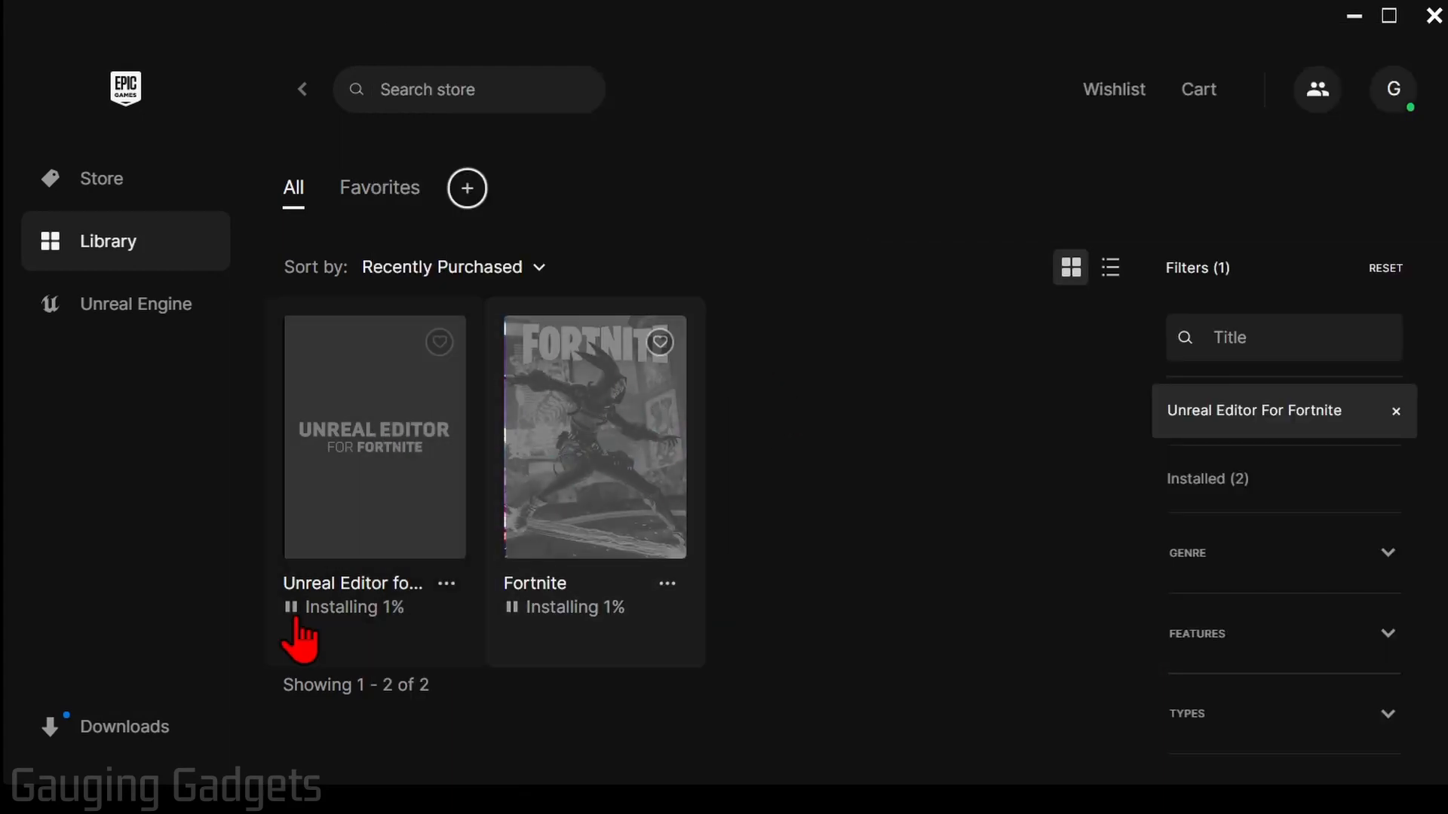
pyautogui.click(123, 727)
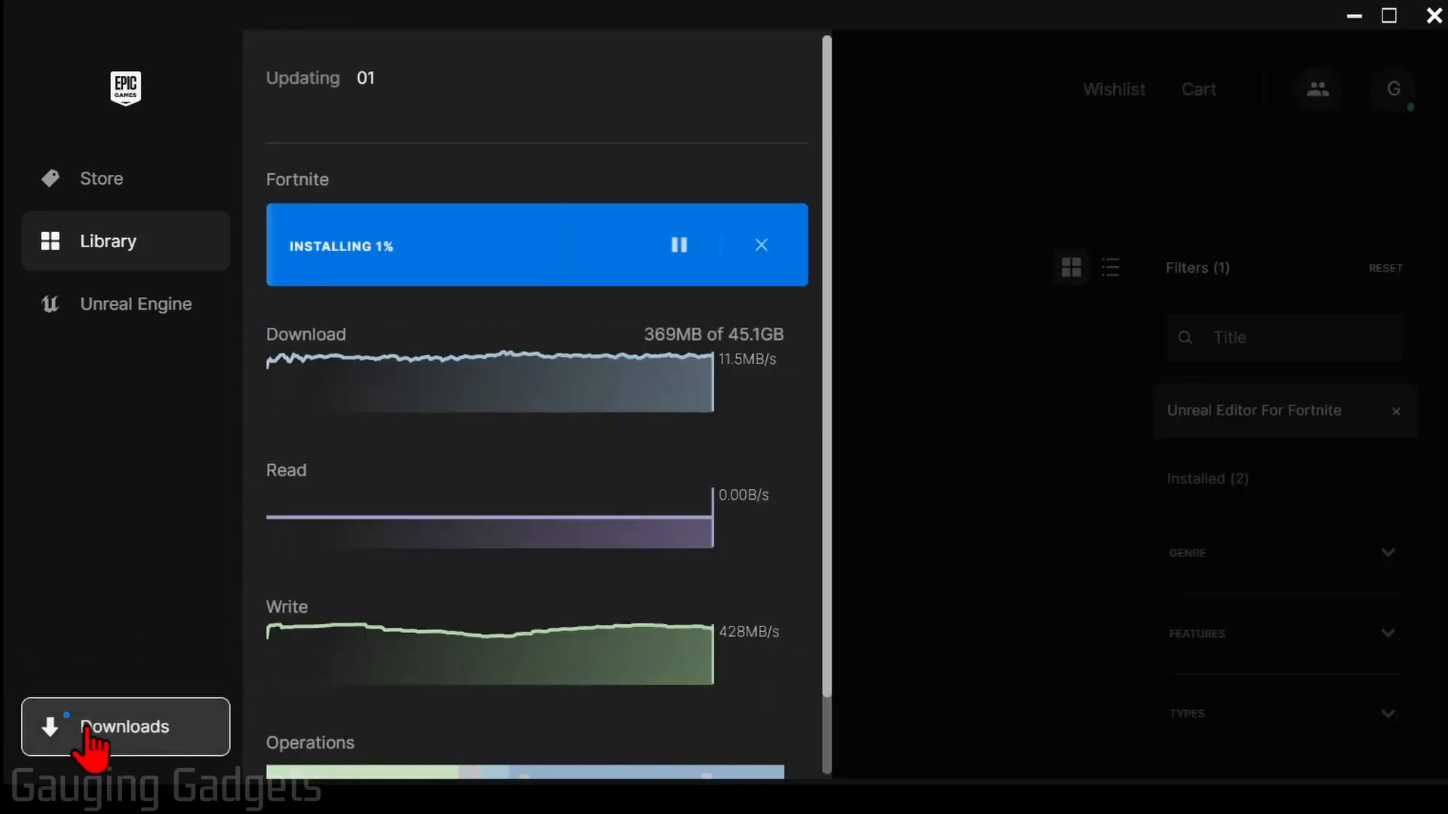
pyautogui.moveTo(1015, 398)
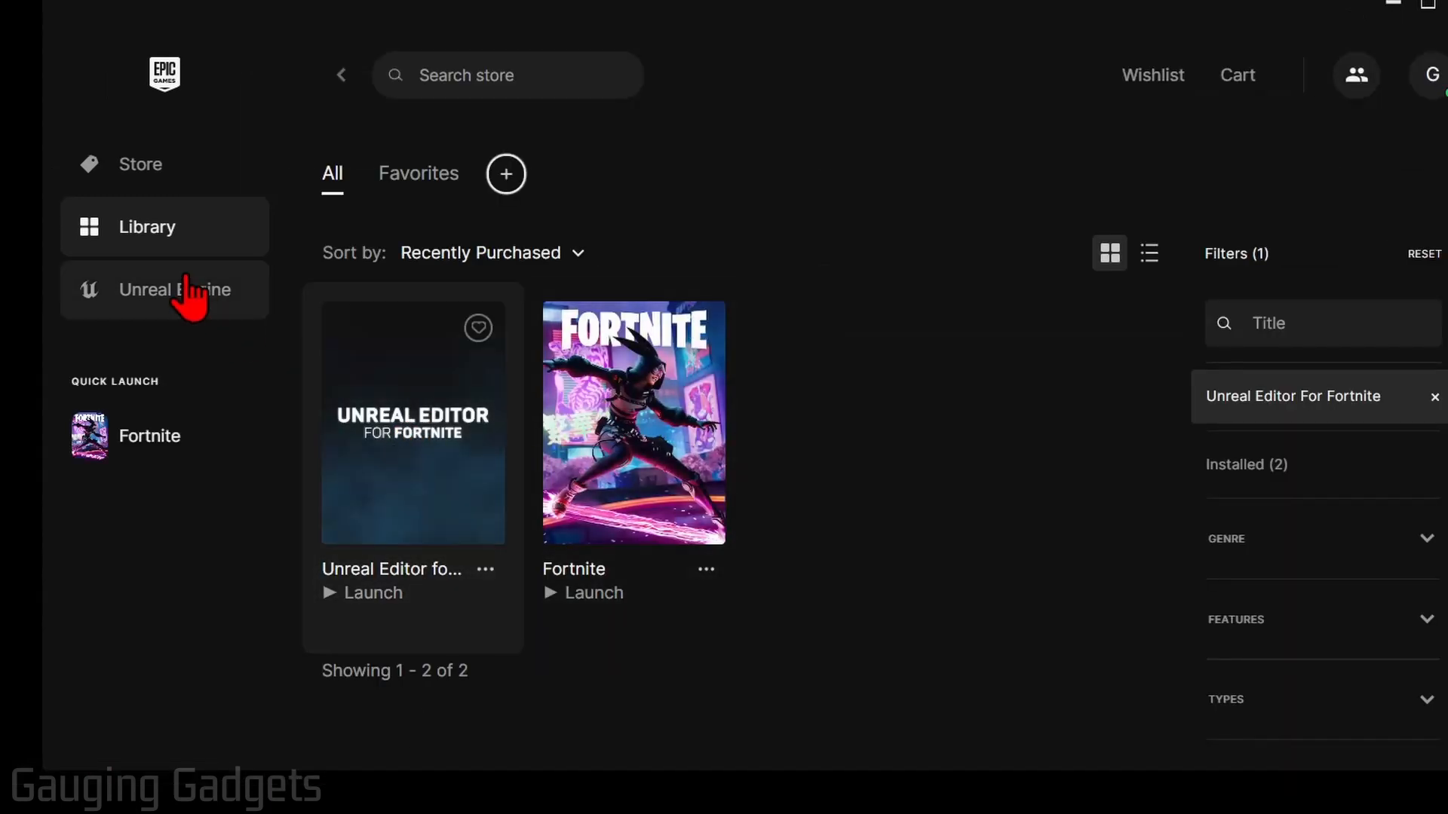
pyautogui.moveTo(413, 494)
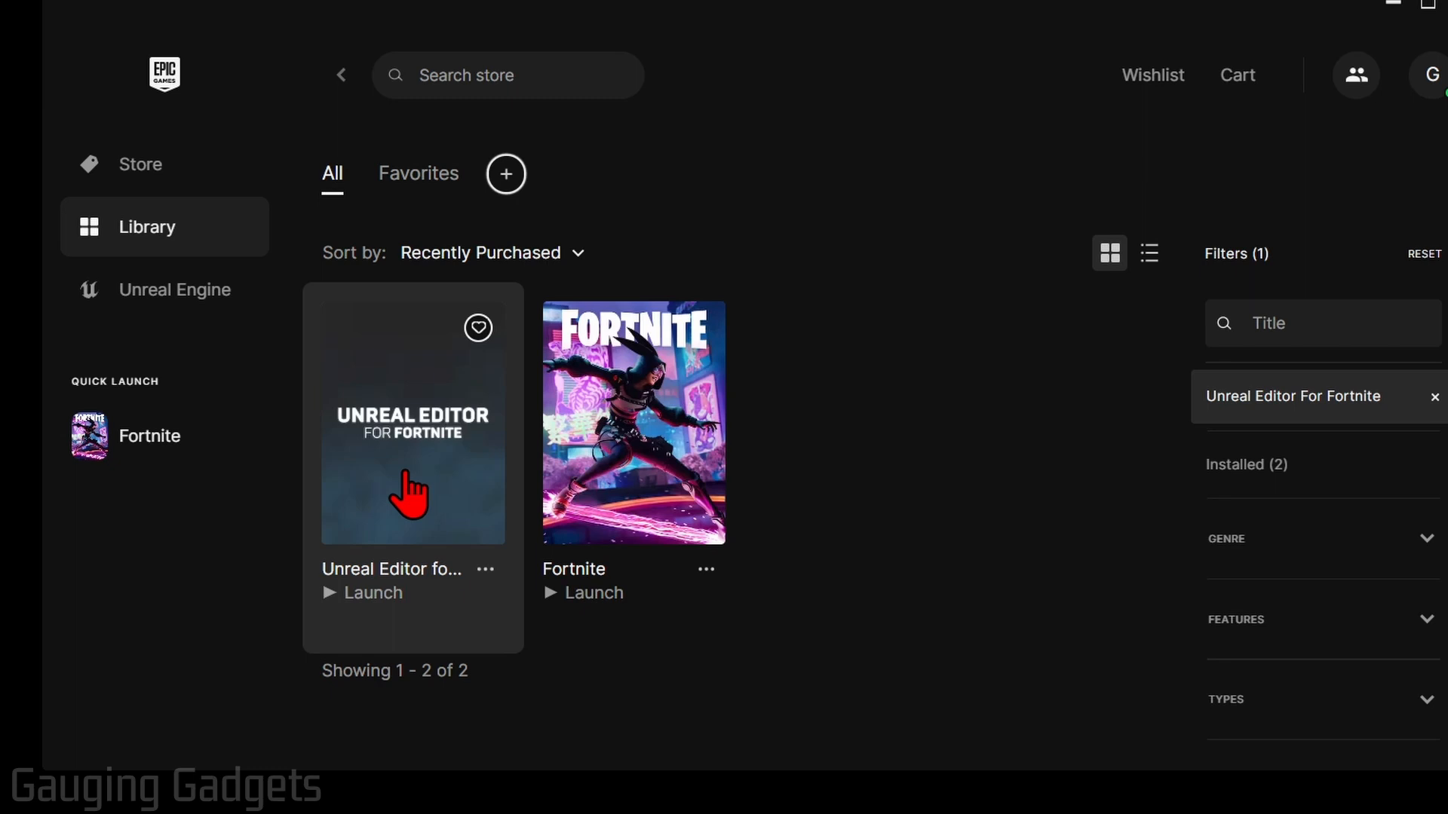
pyautogui.moveTo(355, 614)
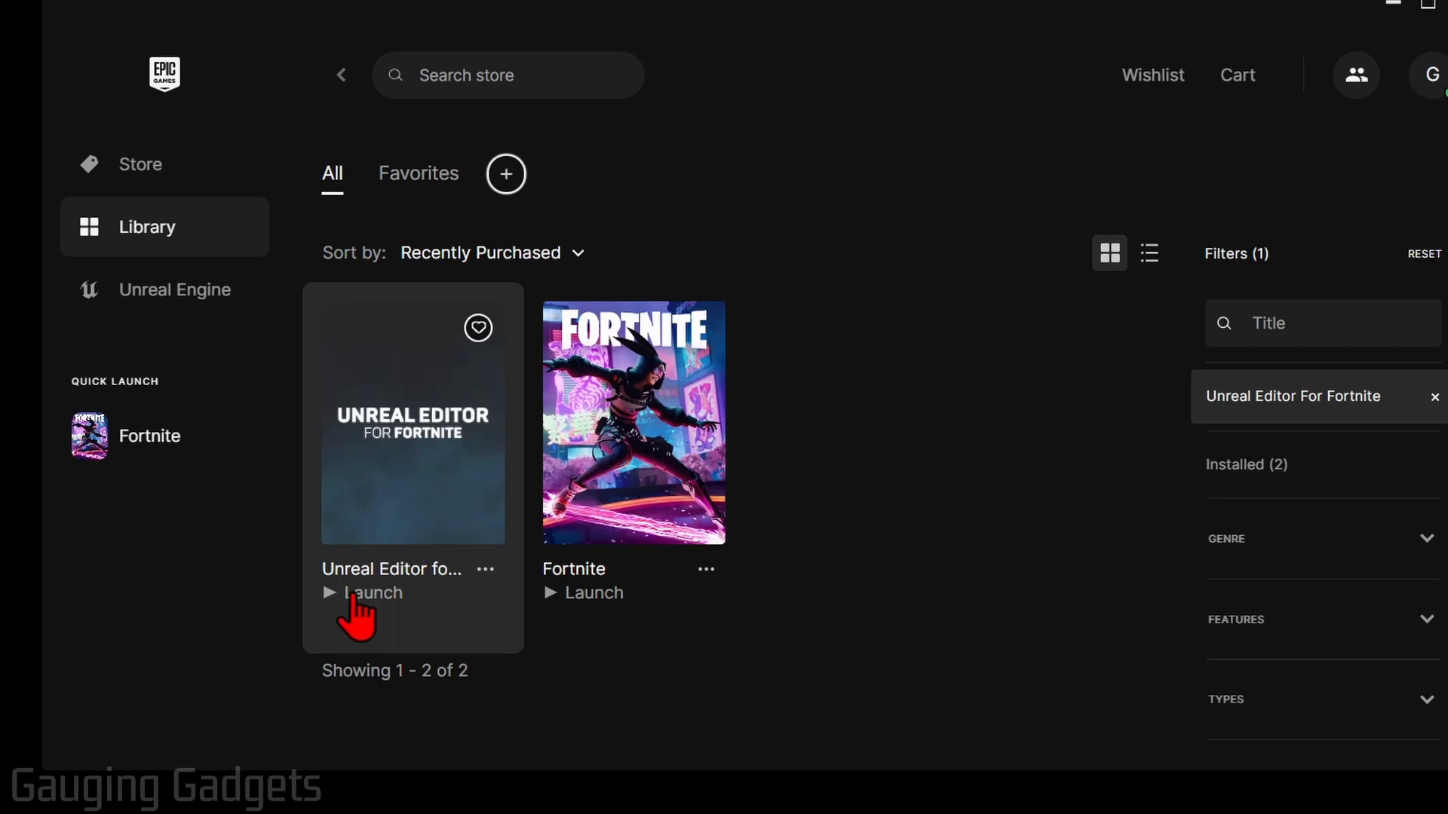
# - Launch Unreal Editor for Fortnite from the Library
pyautogui.click(373, 593)
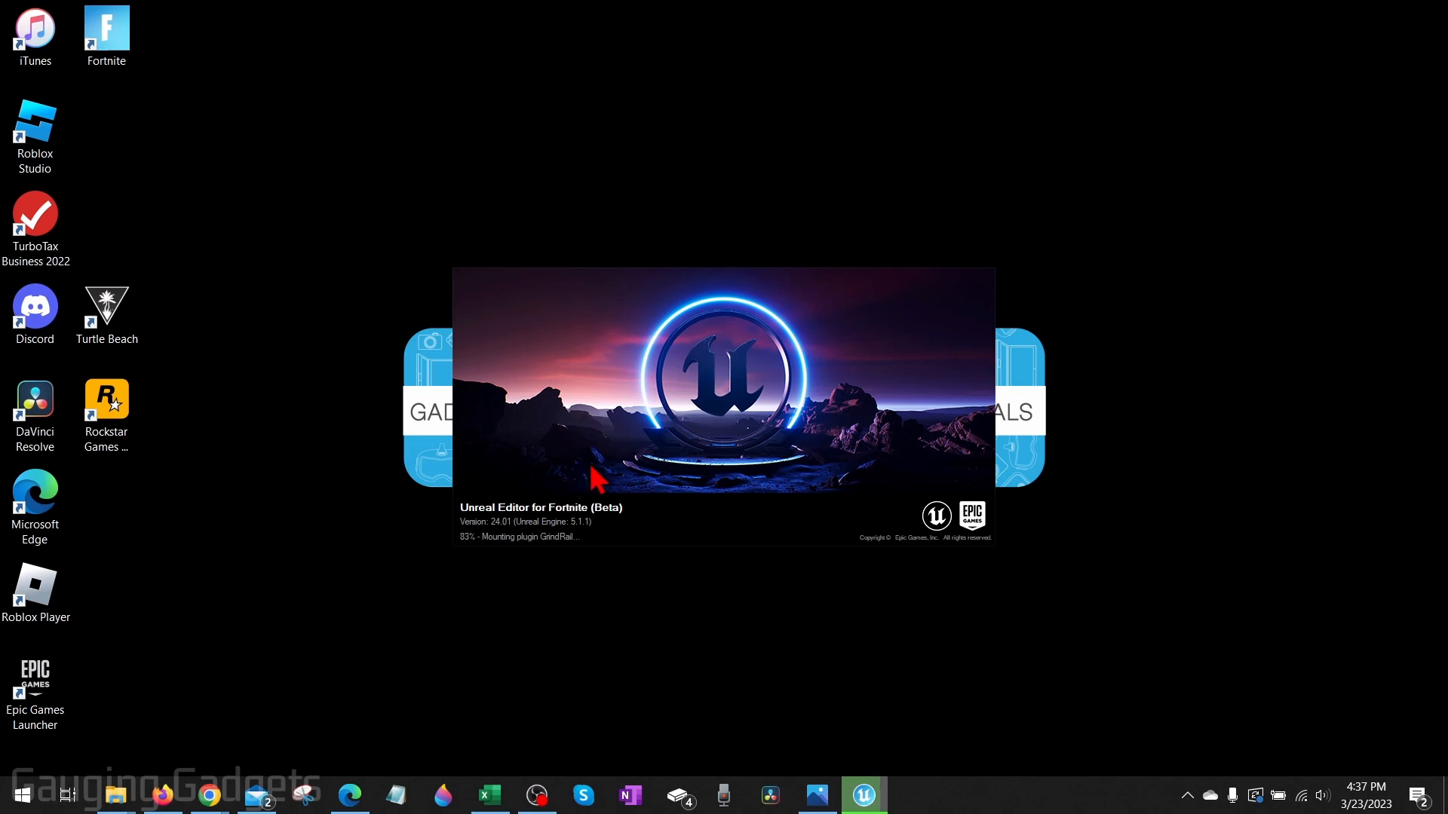
pyautogui.moveTo(559, 482)
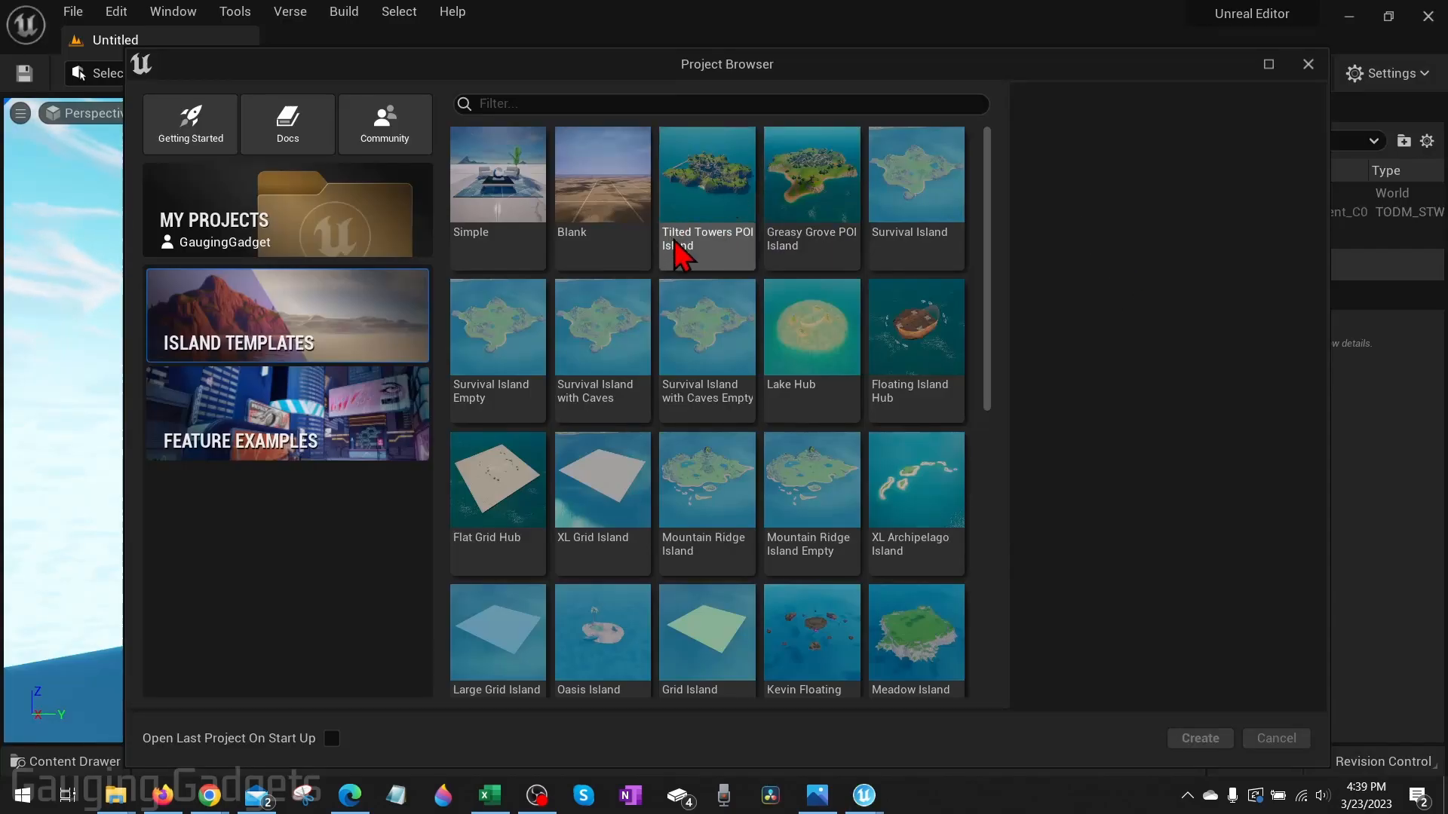
# - Select the Simple island template and create the project as MyProject
pyautogui.click(497, 176)
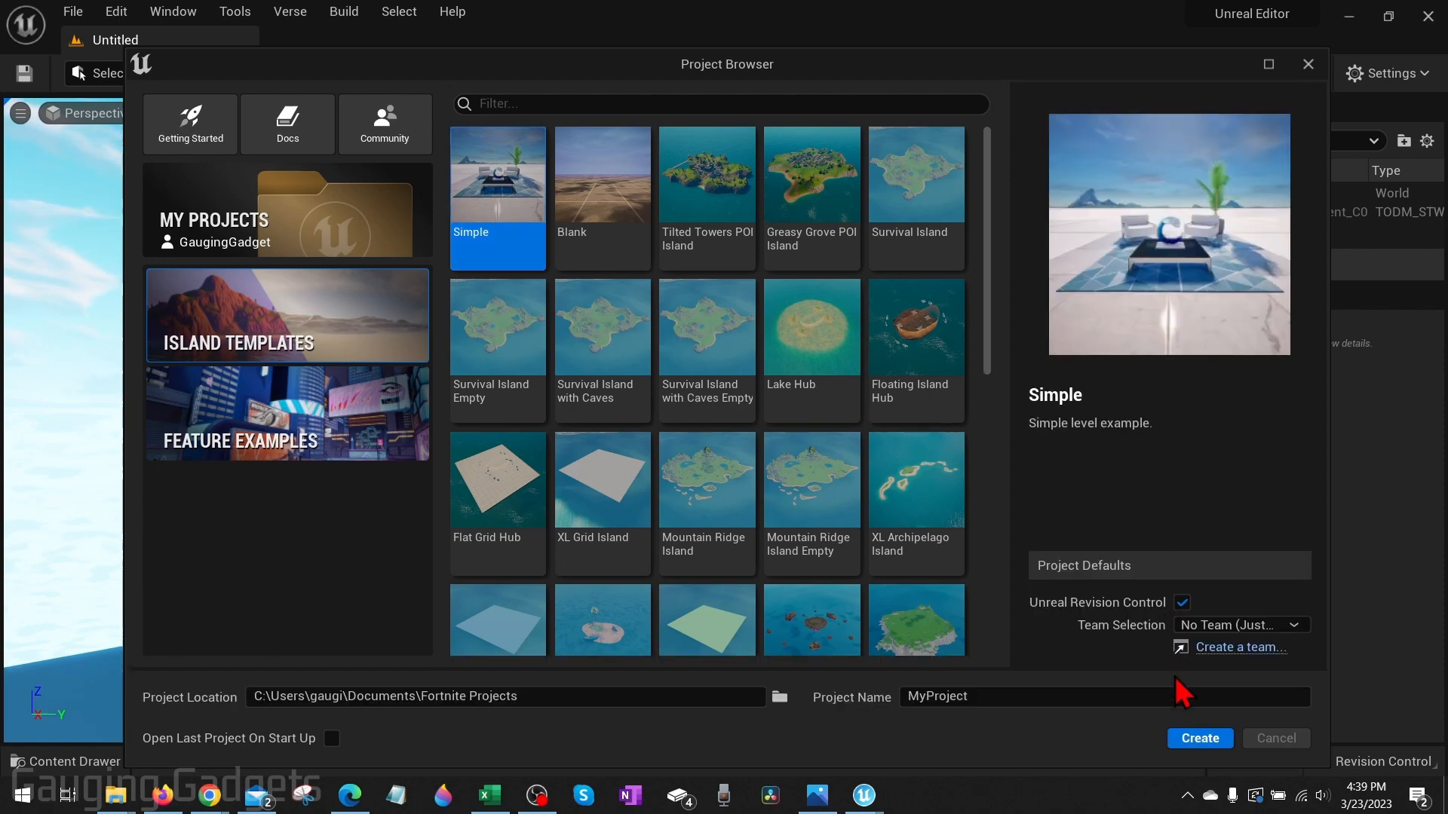
pyautogui.click(1198, 738)
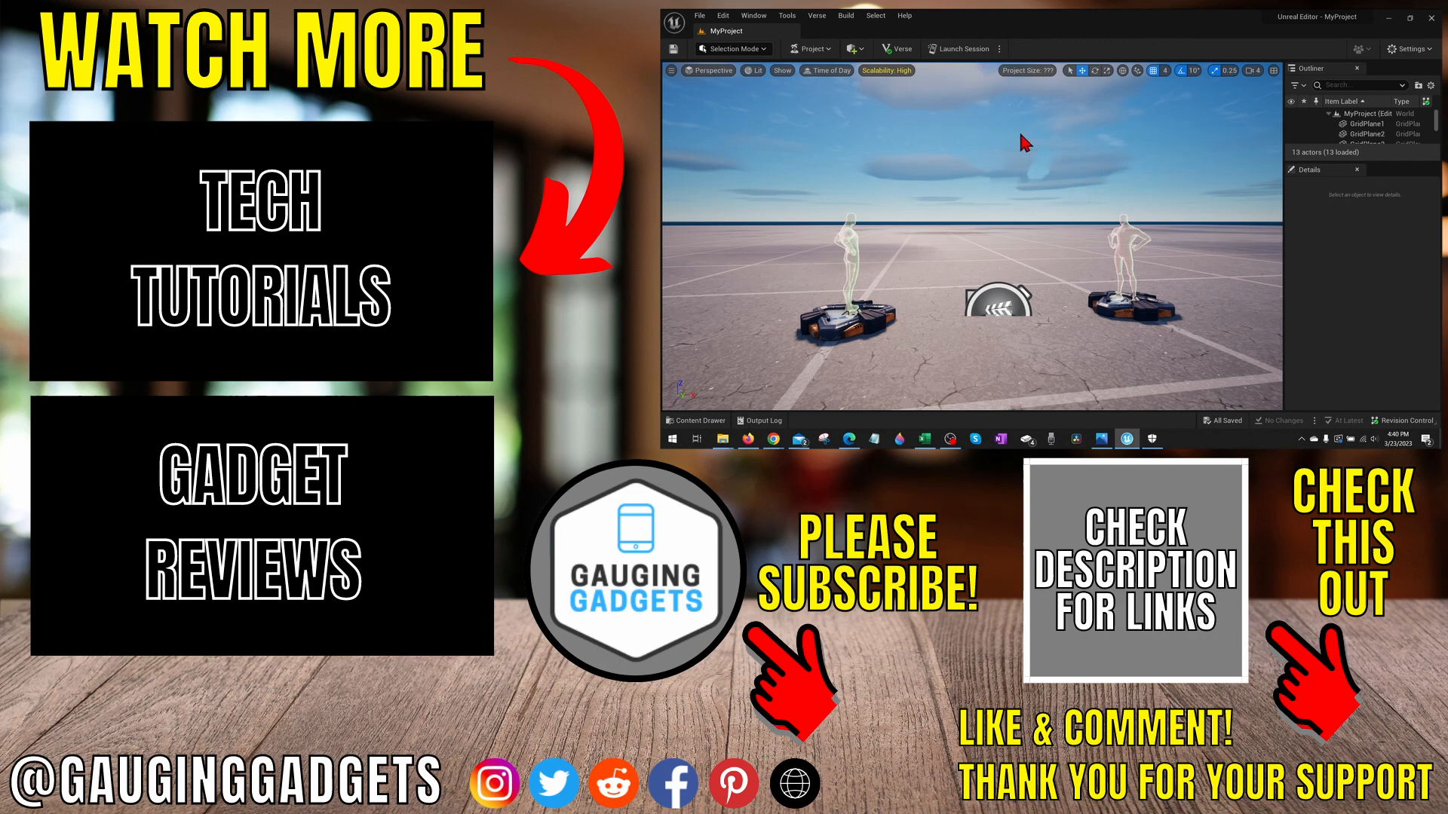
pyautogui.click(828, 70)
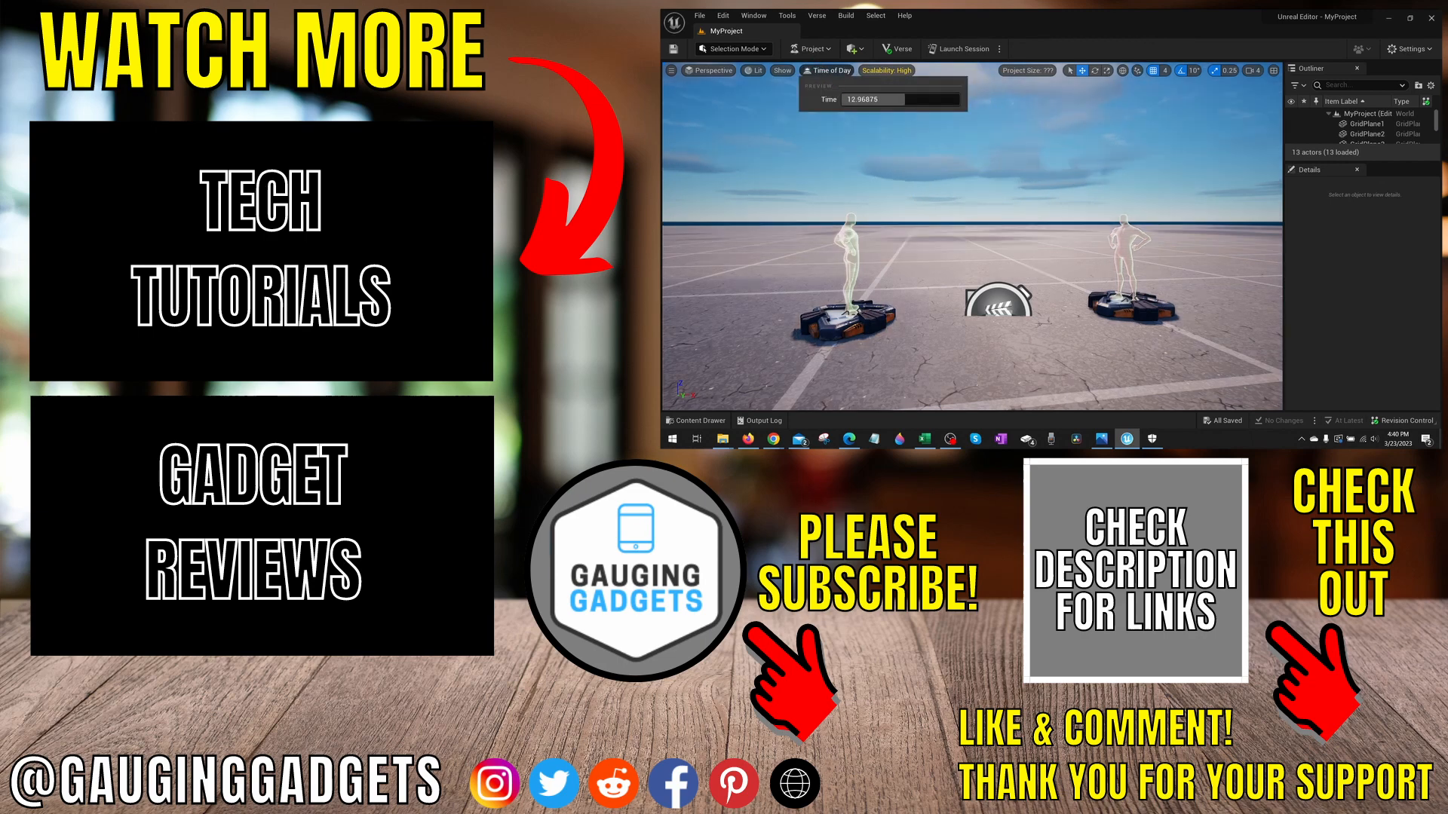